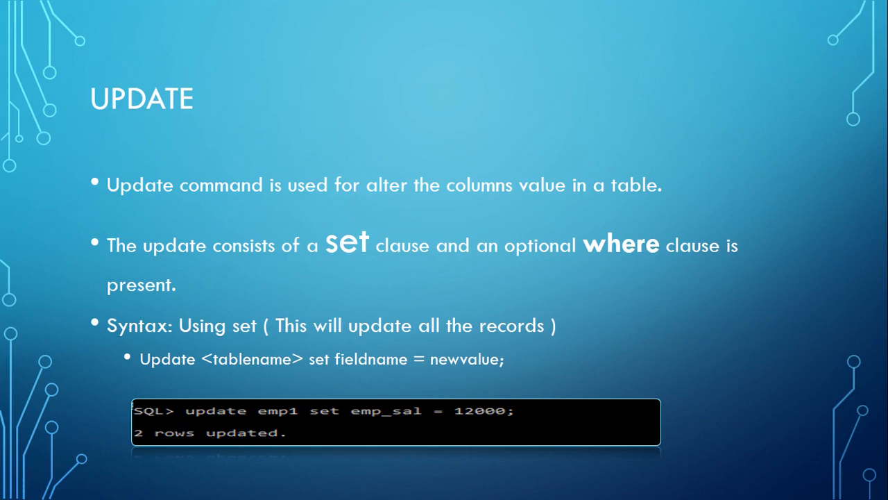
# Advance to the UPDATE slide showing the WHERE-clause syntax with the emp1 salary example
pyautogui.press('Right')
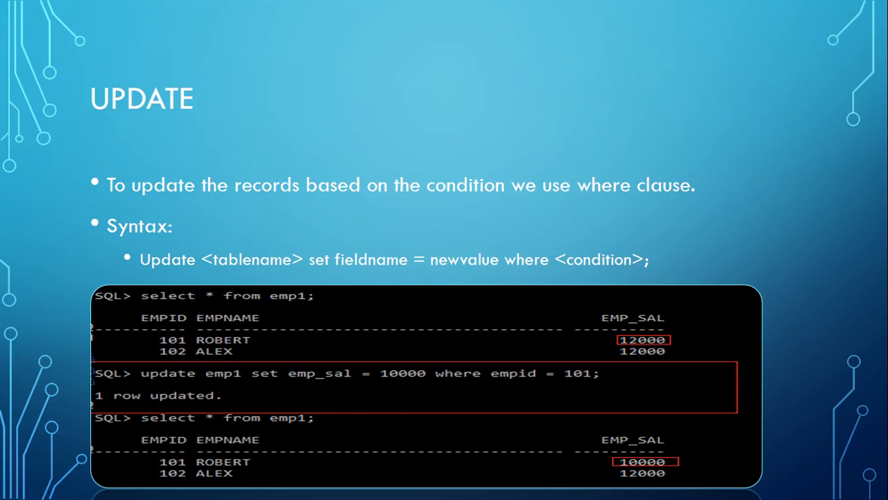